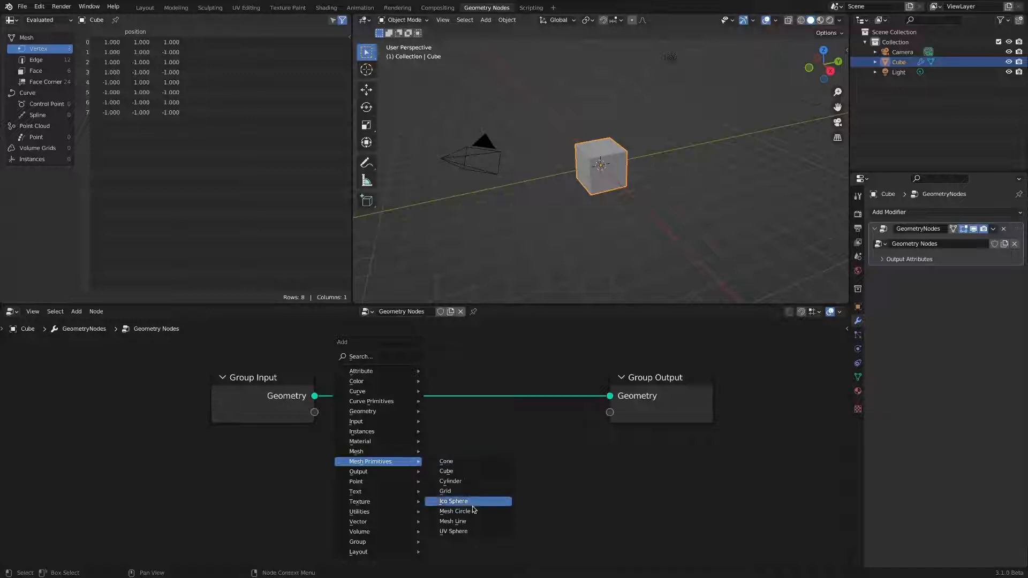
Add an Ico Sphere node and drop a Subdivide Mesh node onto the Group Input–Group Output link
click(452, 501)
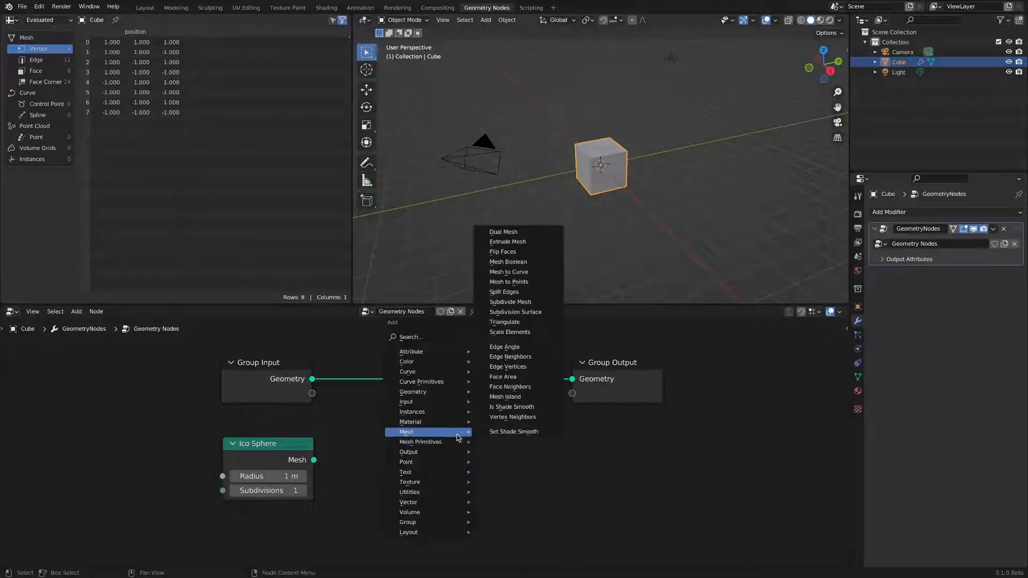
click(510, 302)
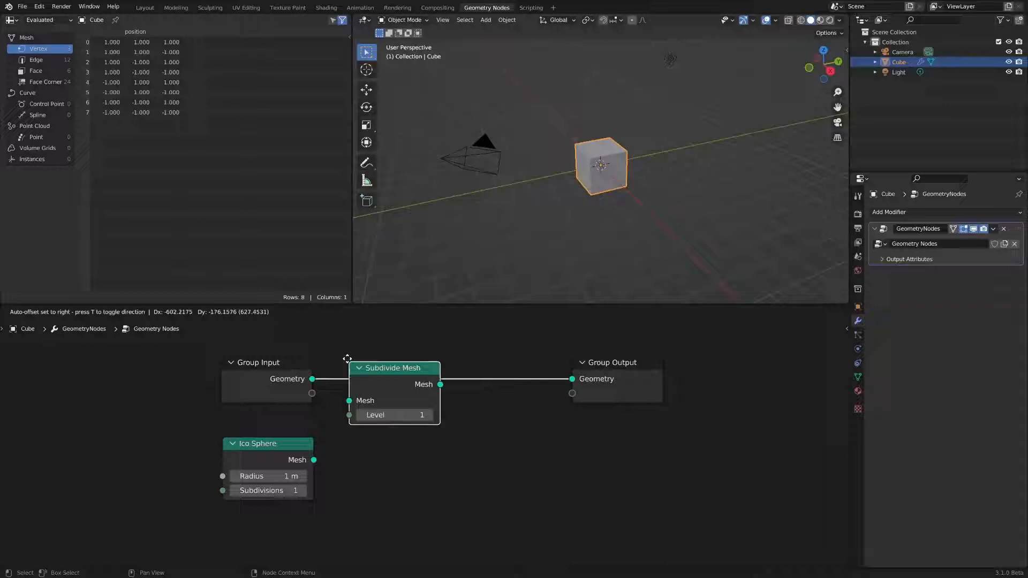
drag(393, 367, 343, 350)
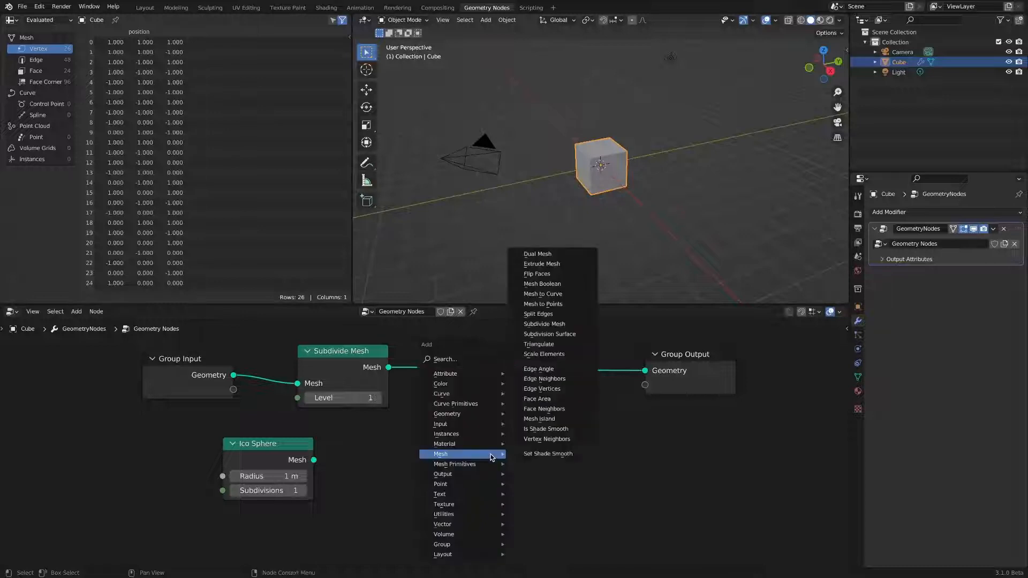
mouse_move(446, 413)
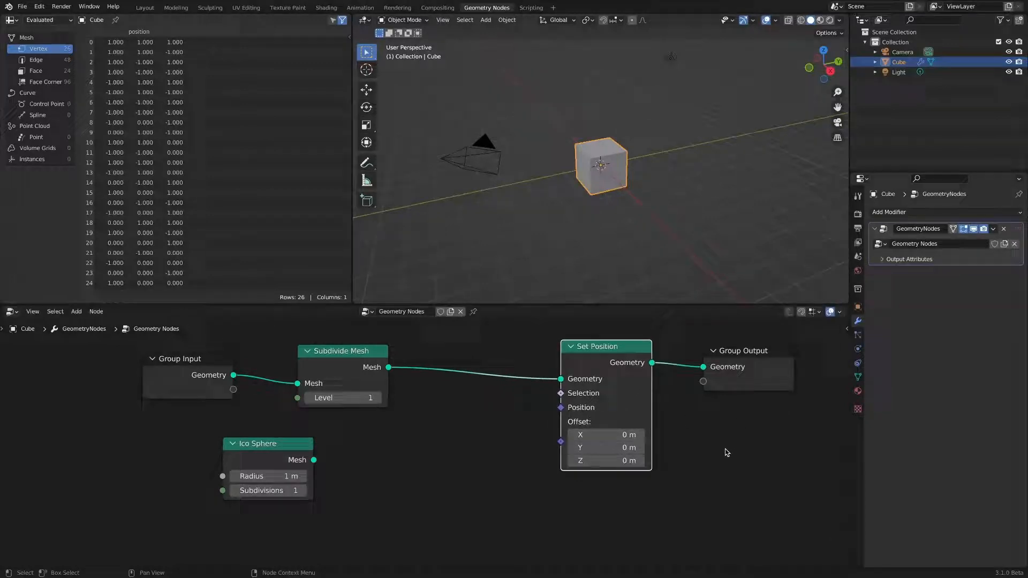
Move the left-hand nodes aside to make room after inserting Set Position
drag(258, 443, 153, 478)
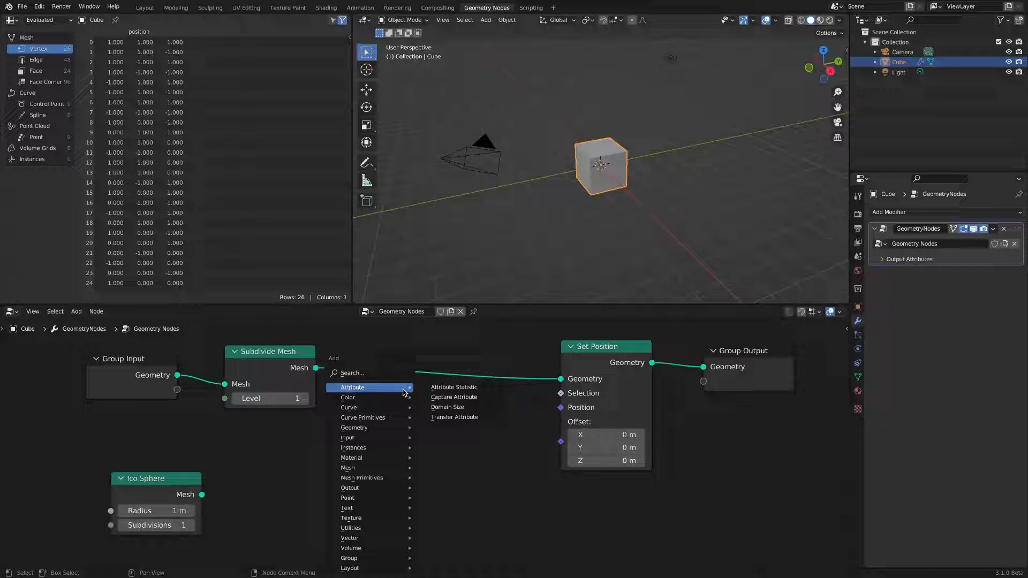
Add a Capture Attribute node before Set Position and set its data type to Vector
click(453, 396)
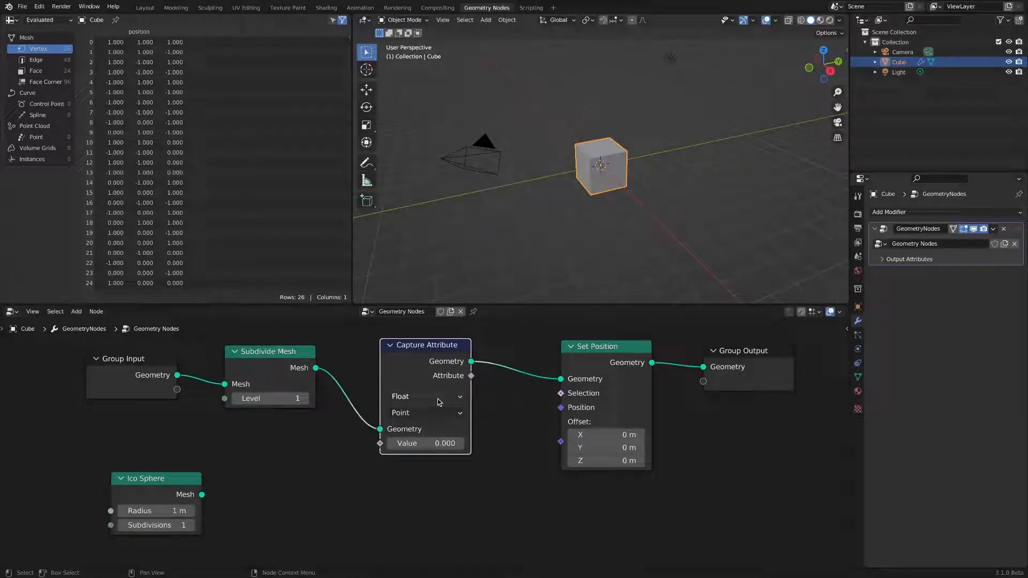
click(425, 396)
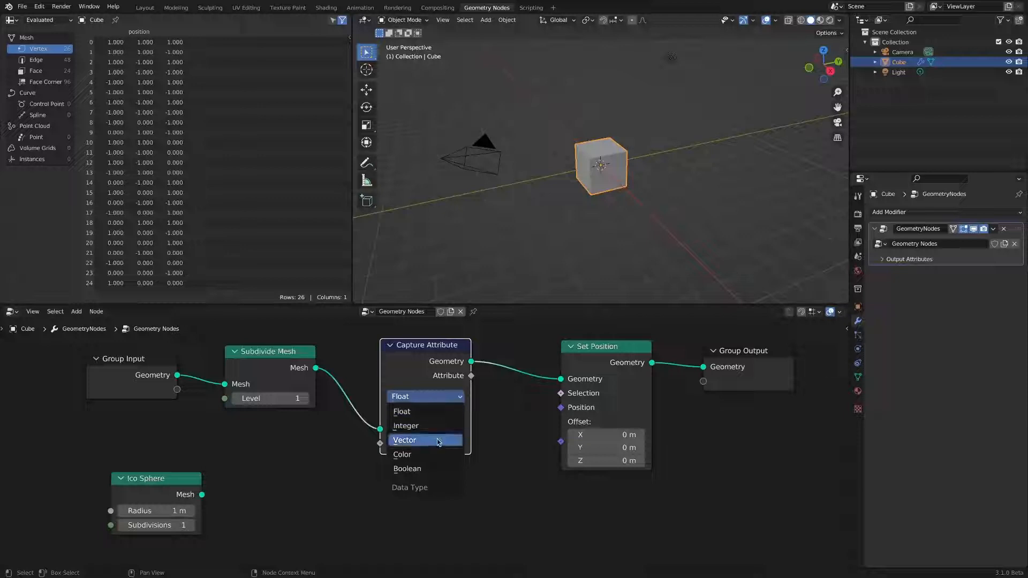
click(404, 439)
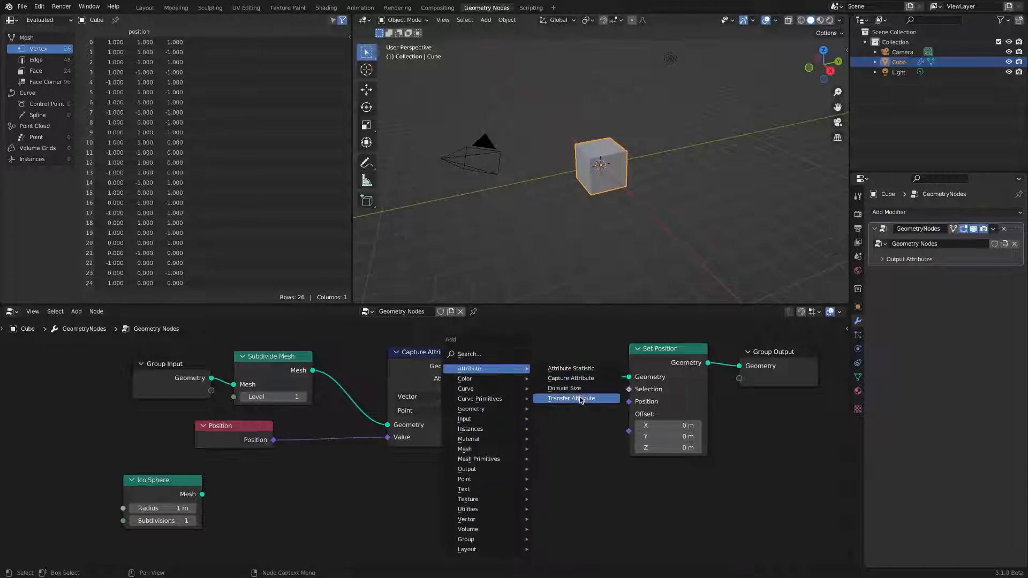
Add a Transfer Attribute node and set it to Vector data with Nearest Point mapping
click(570, 398)
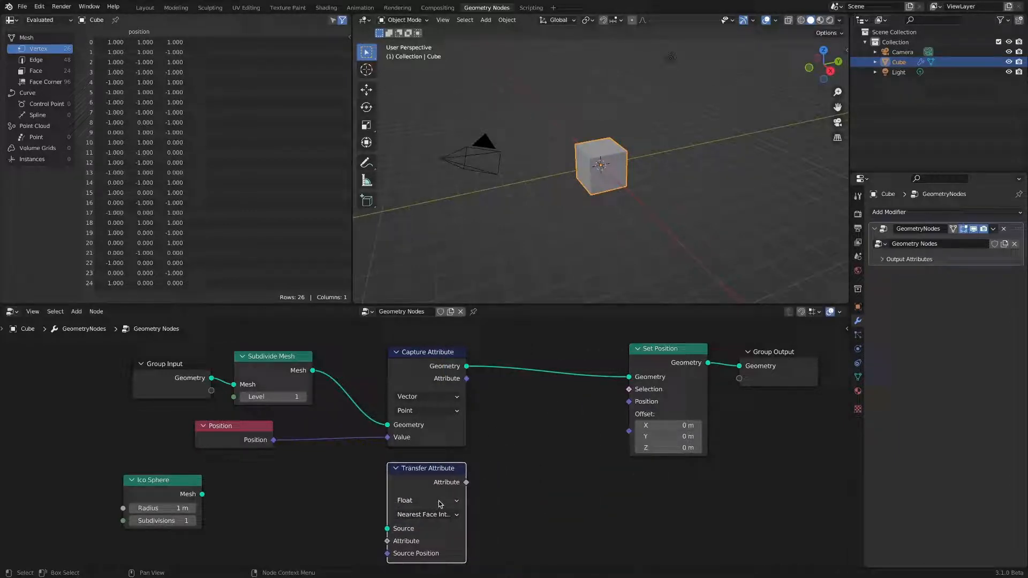
click(427, 515)
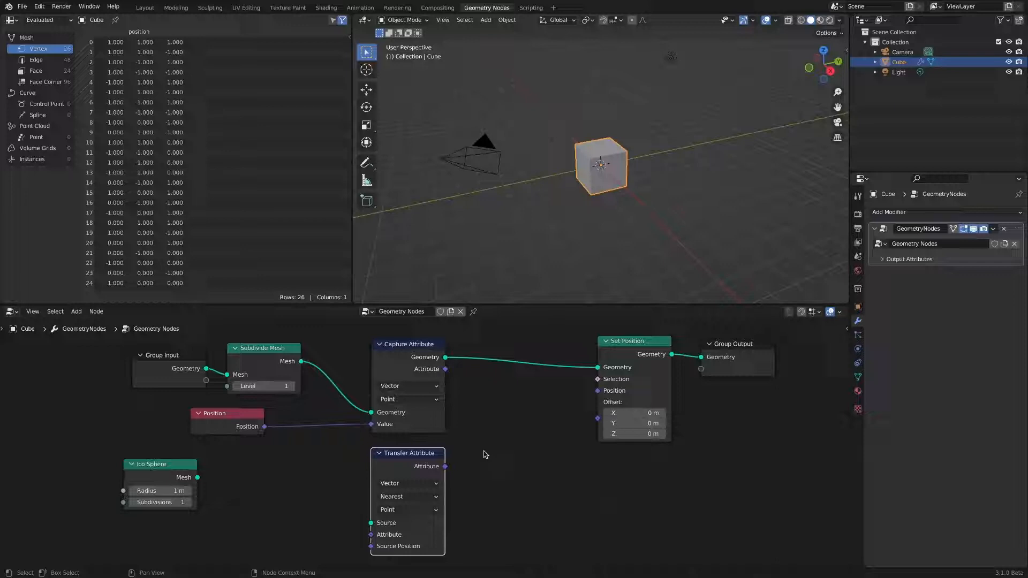
Wire Ico Sphere Mesh to Source, Position to Attribute, and raise the Mix factor to 0.532
drag(196, 477, 369, 522)
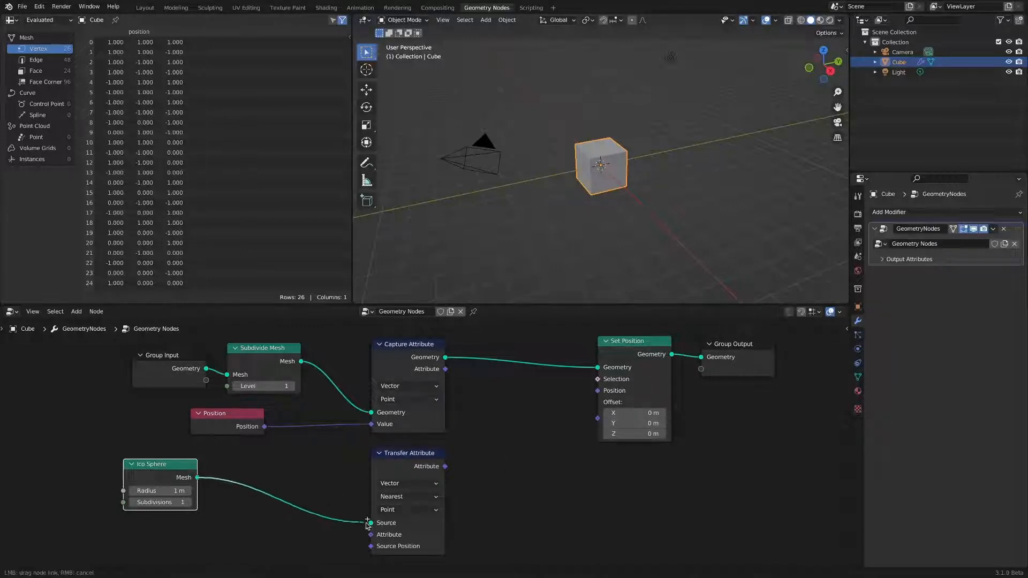
drag(265, 426, 370, 546)
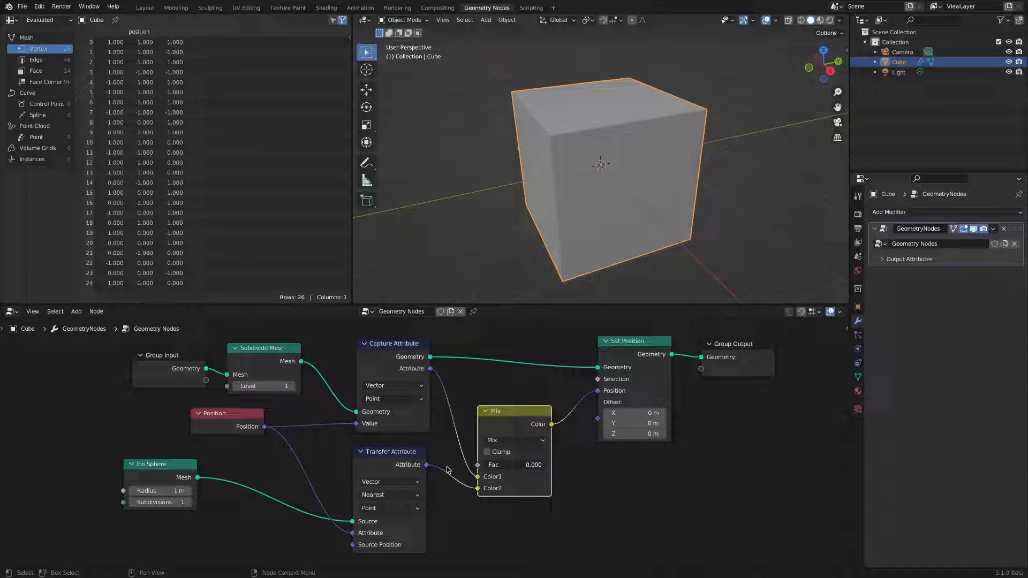
drag(511, 463, 533, 463)
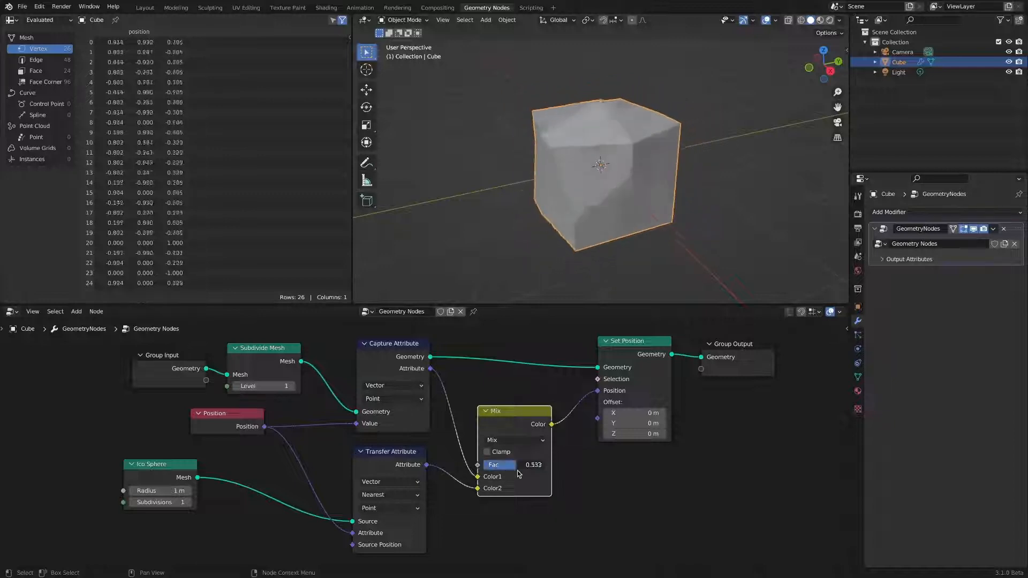